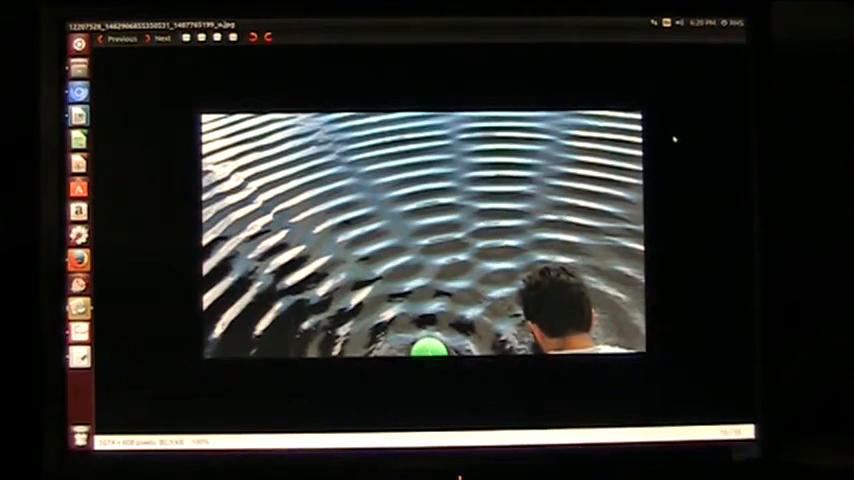
Page forward from the water-ripple photo to the glowing blue wavy light trails image.
left_click(162, 38)
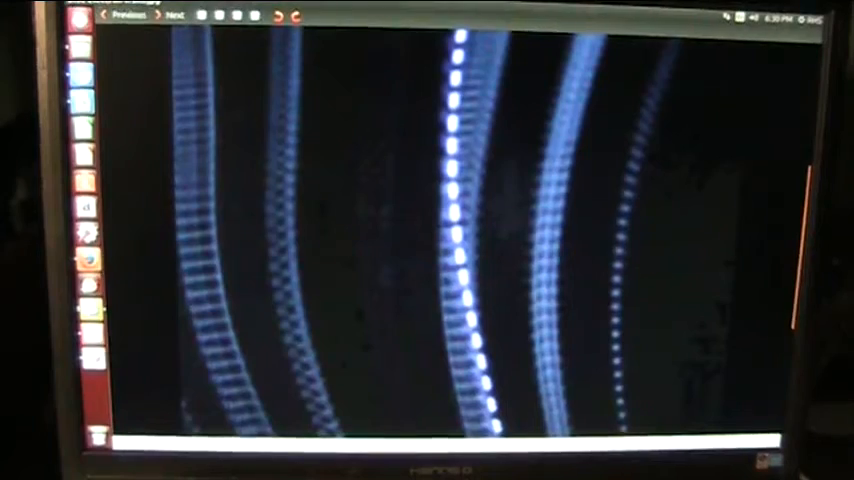
Advance from the blue laser-streak photo to the blue light loop on green.
left_click(174, 16)
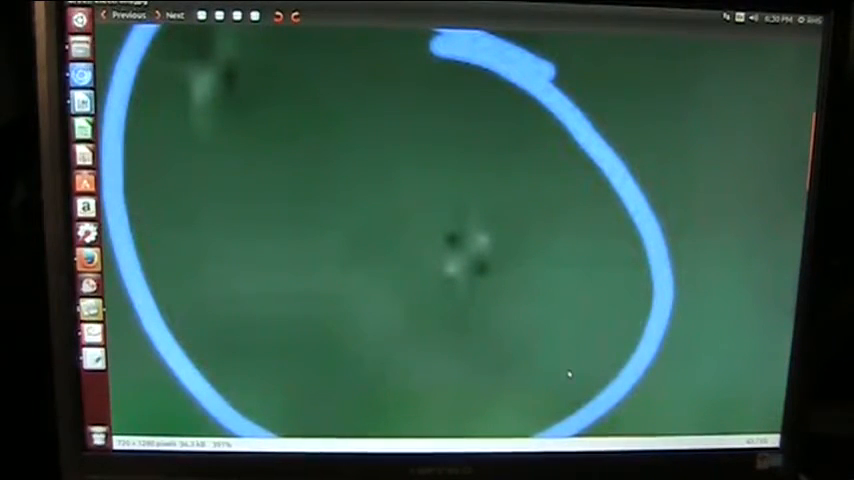